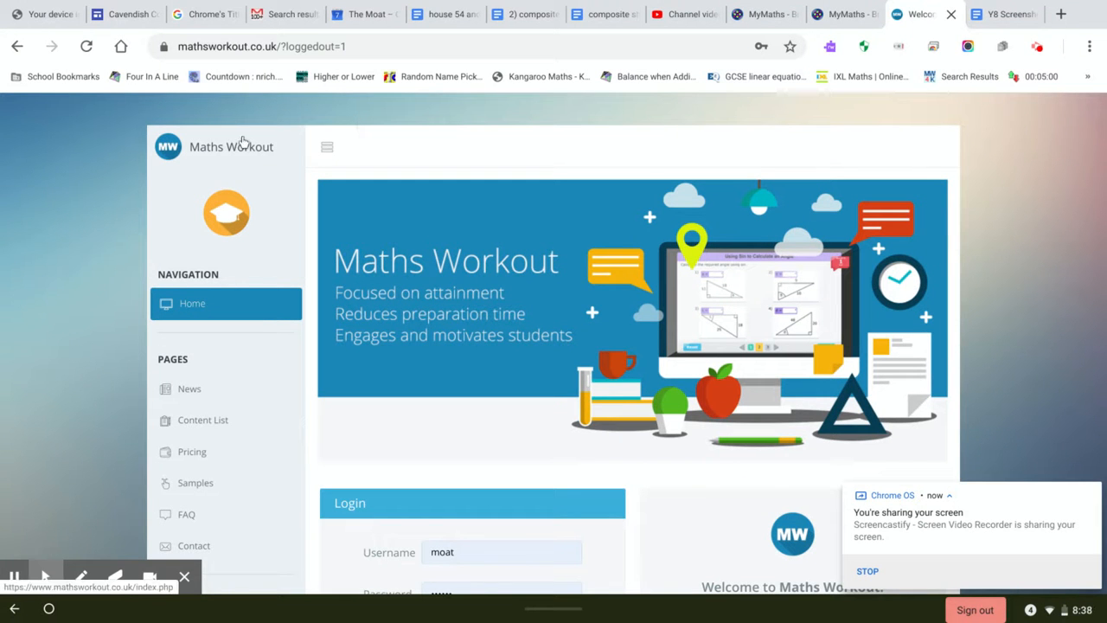
pyautogui.moveTo(184, 182)
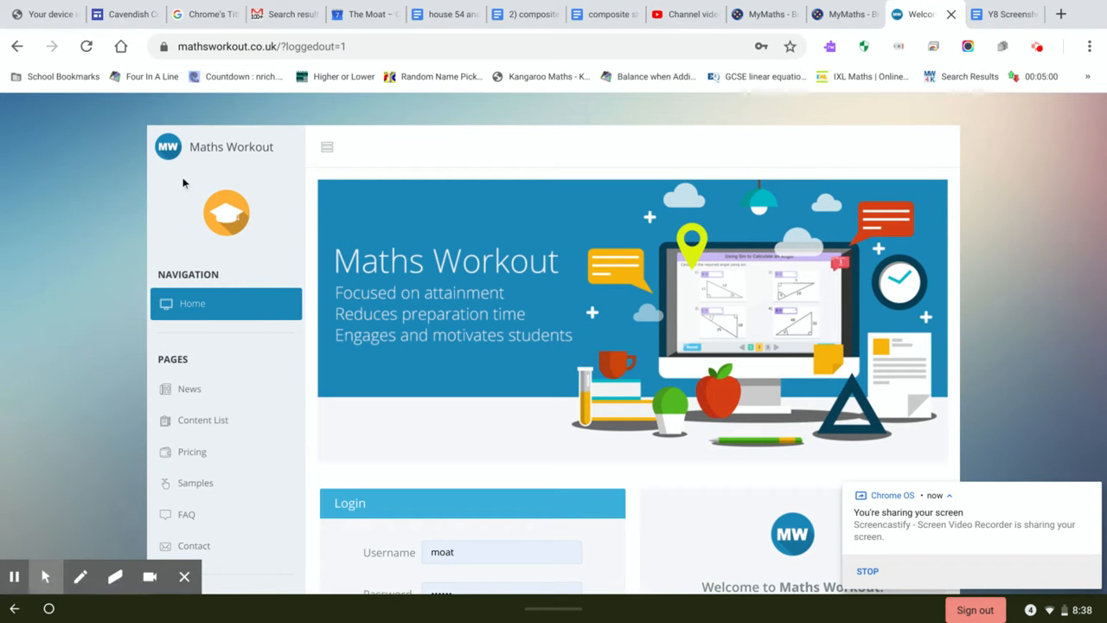
pyautogui.moveTo(119, 194)
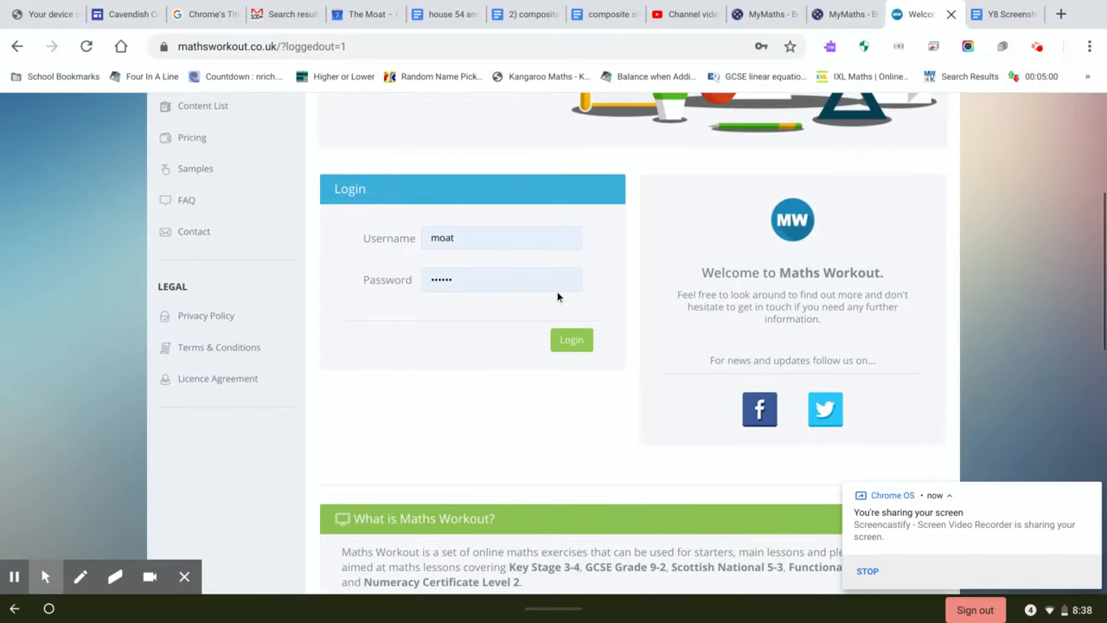
# Scroll to the Login box and focus the saved Password field
pyautogui.click(501, 279)
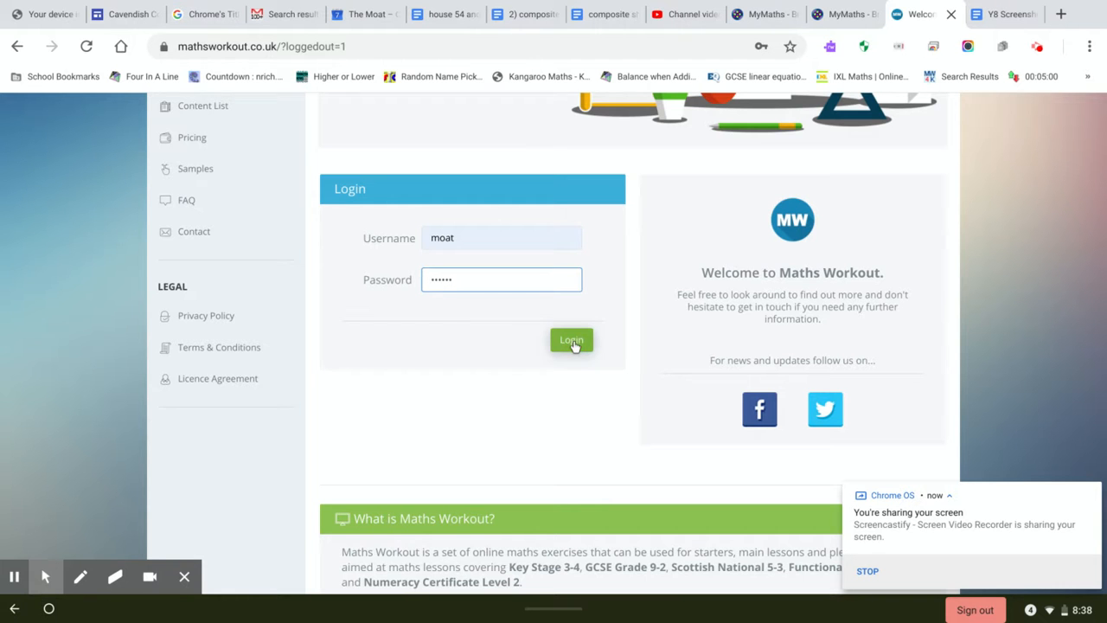
# Log in and scroll the Geometry & Measures list to the Area tasks
pyautogui.click(571, 339)
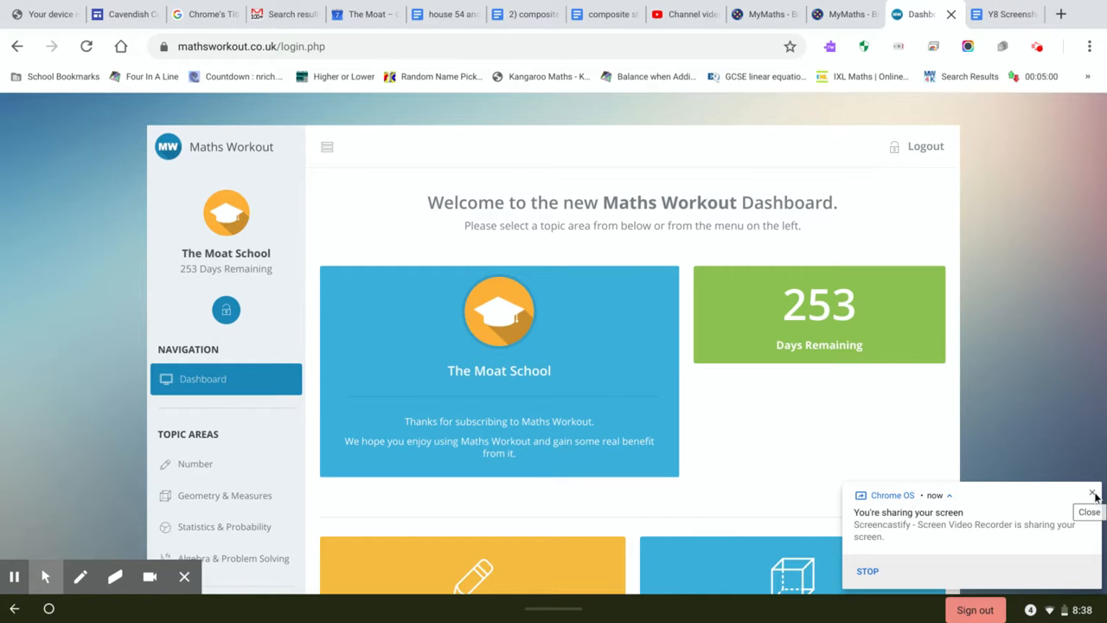
pyautogui.scroll(-3)
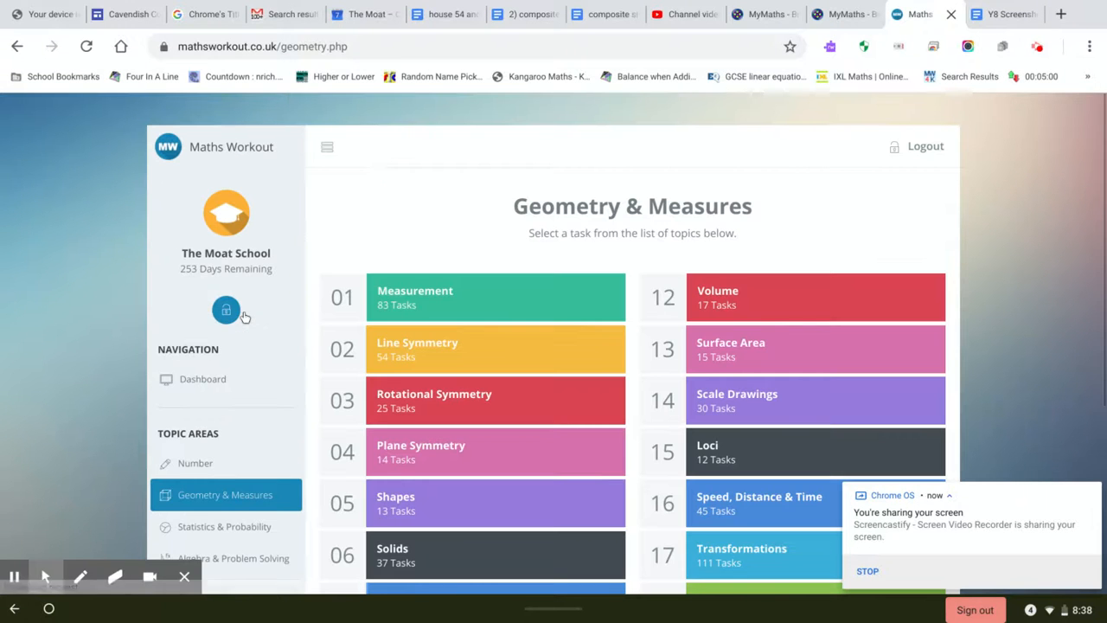
pyautogui.scroll(-3)
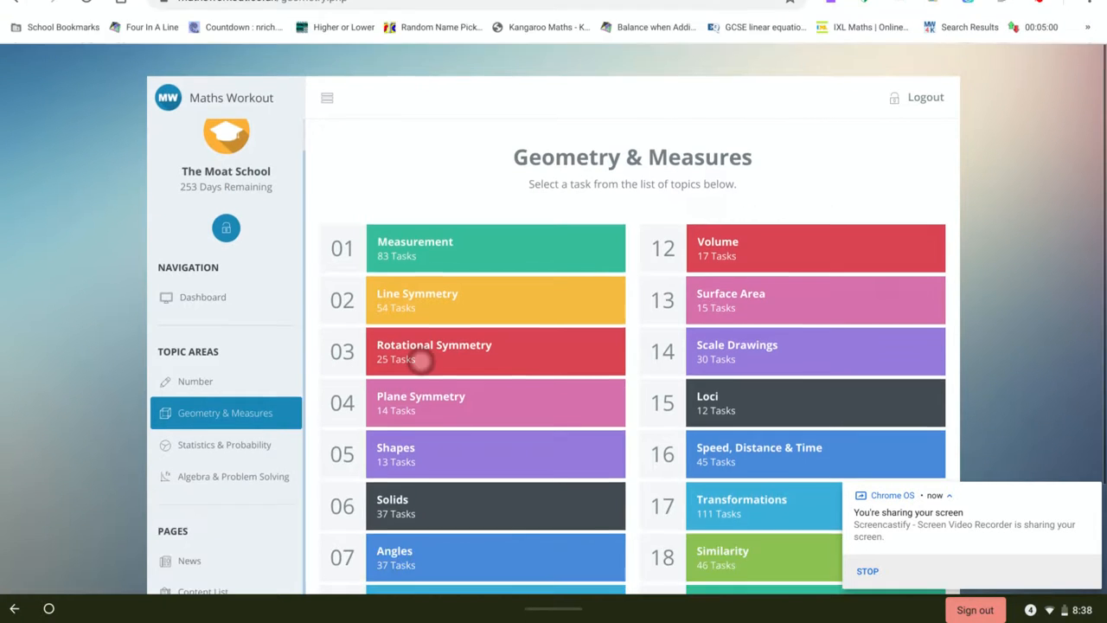
pyautogui.scroll(-3)
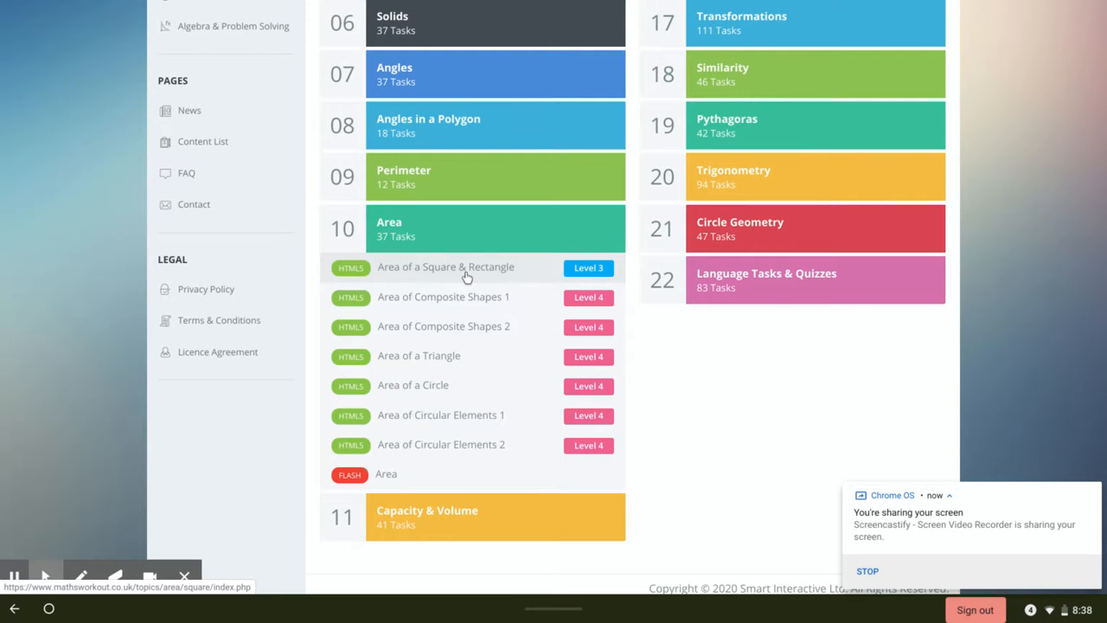
# Answer 4 cm² for question 2 of Area of a Square & Rectangle, check, then go to page 2
pyautogui.click(445, 267)
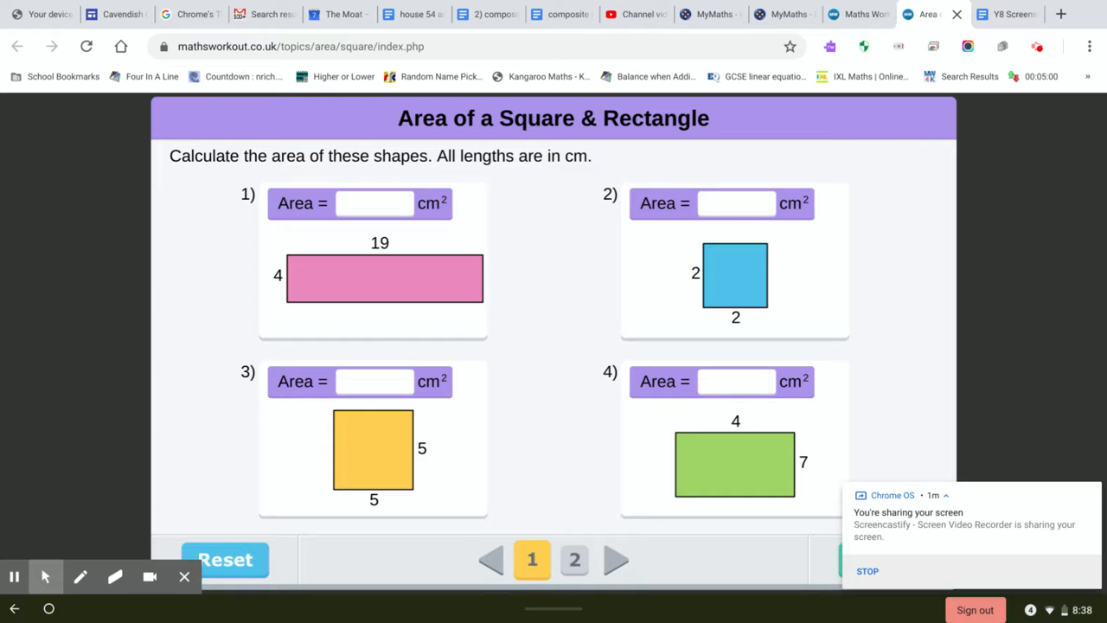
pyautogui.moveTo(586, 168)
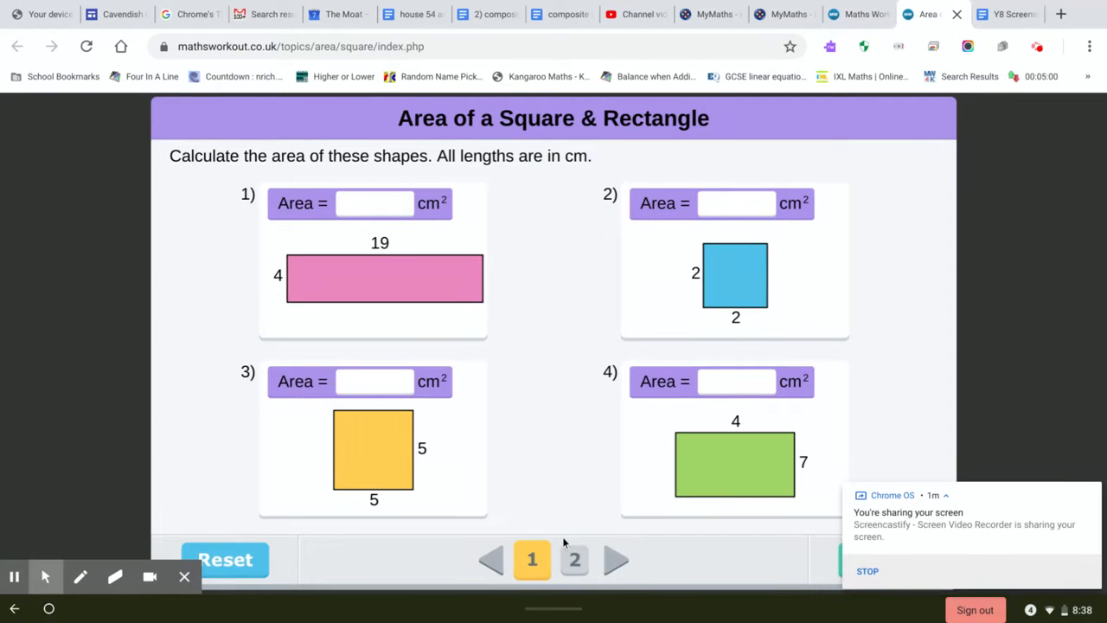
pyautogui.moveTo(386, 233)
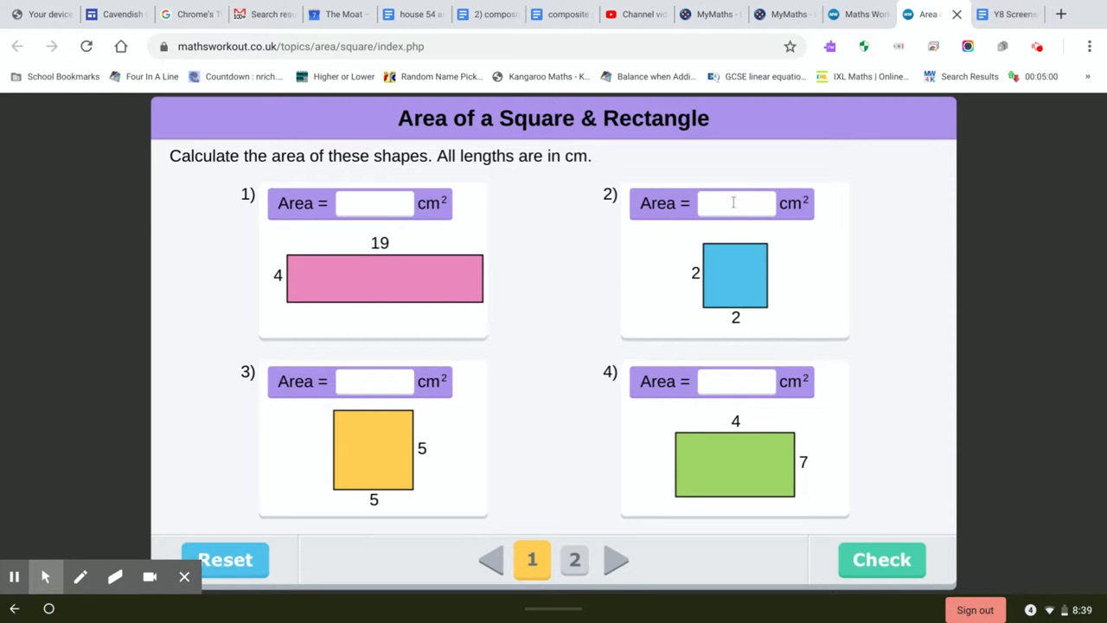
pyautogui.write('4')
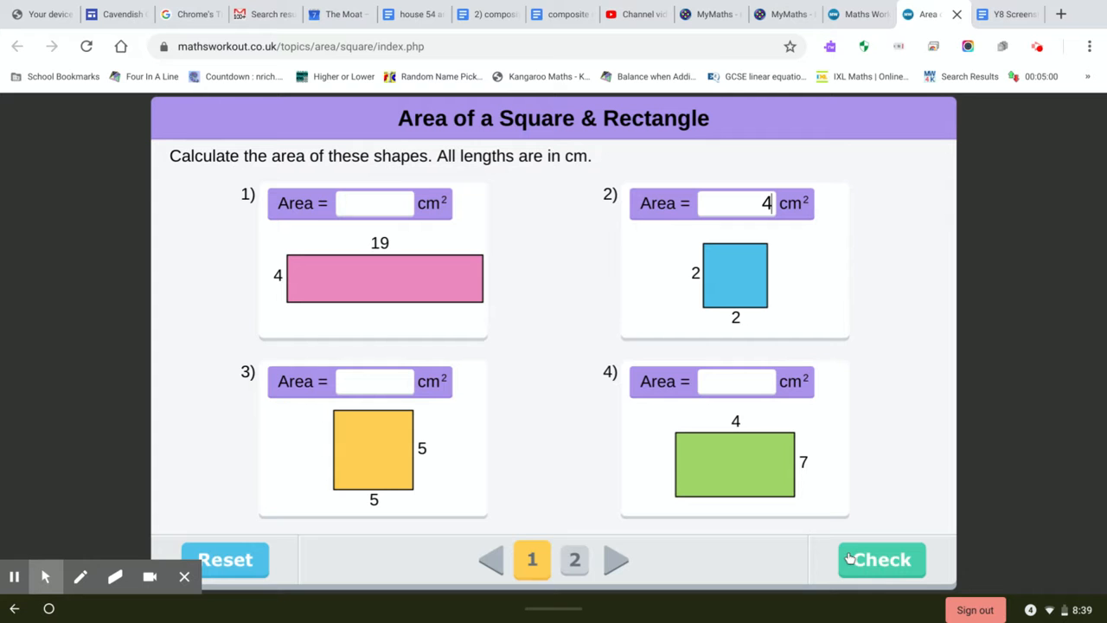
pyautogui.click(881, 558)
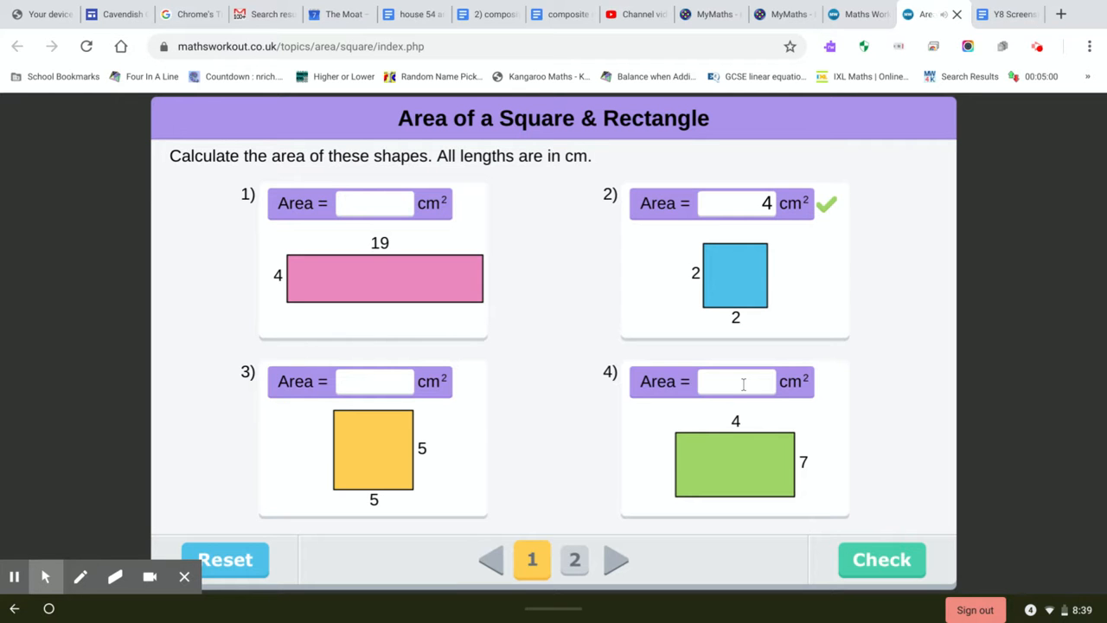
pyautogui.click(574, 558)
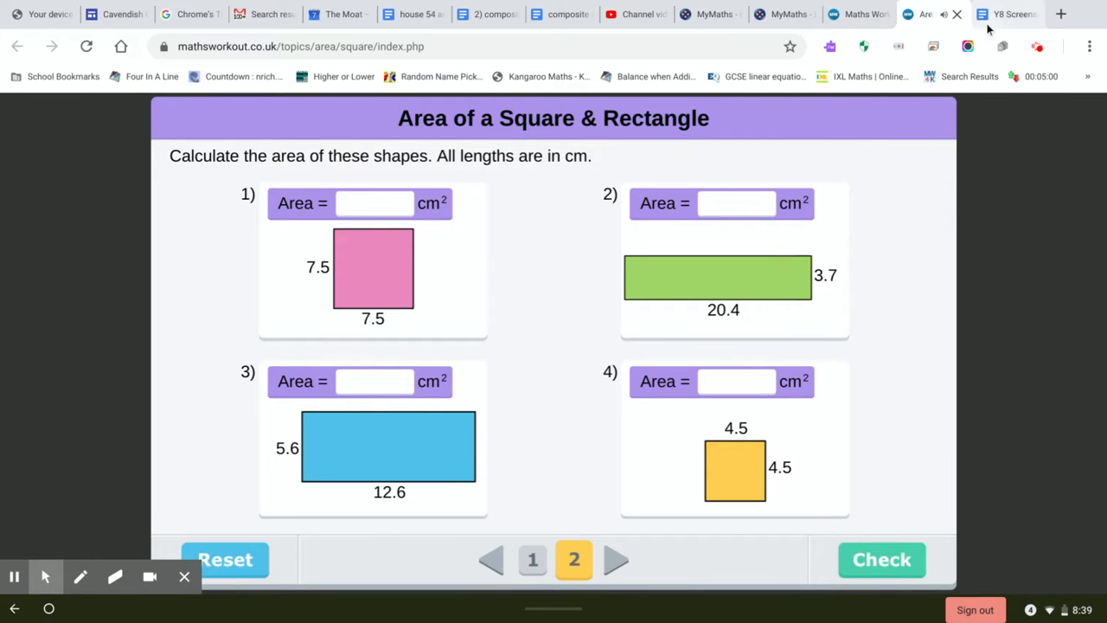
pyautogui.moveTo(926, 13)
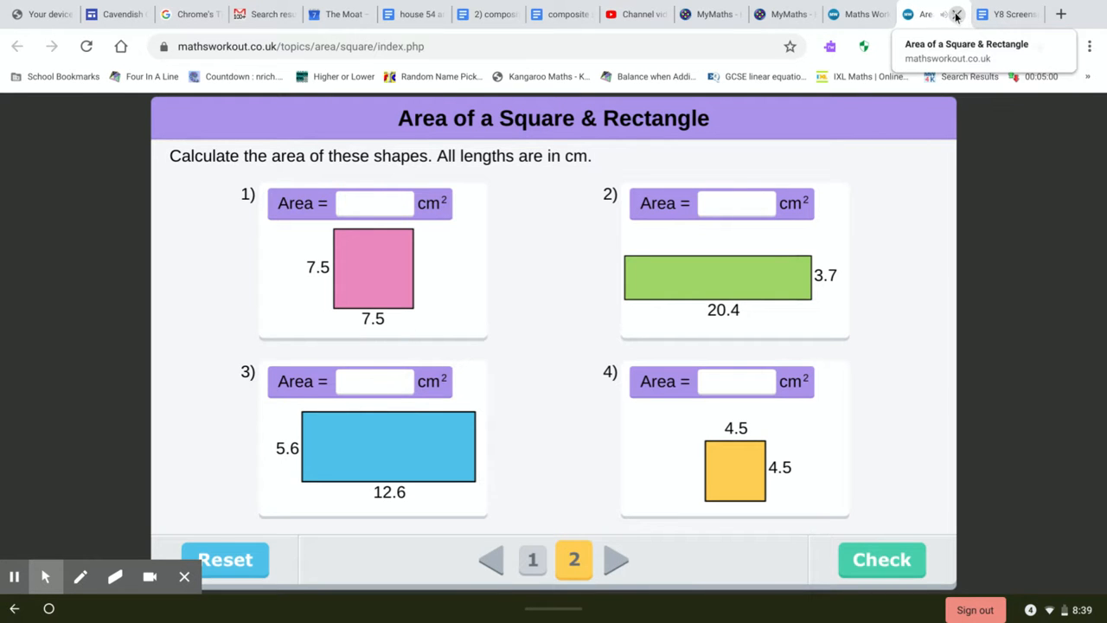
# Close the Area of a Square & Rectangle tab to reveal the Y8 Screenshot doc
pyautogui.click(1008, 14)
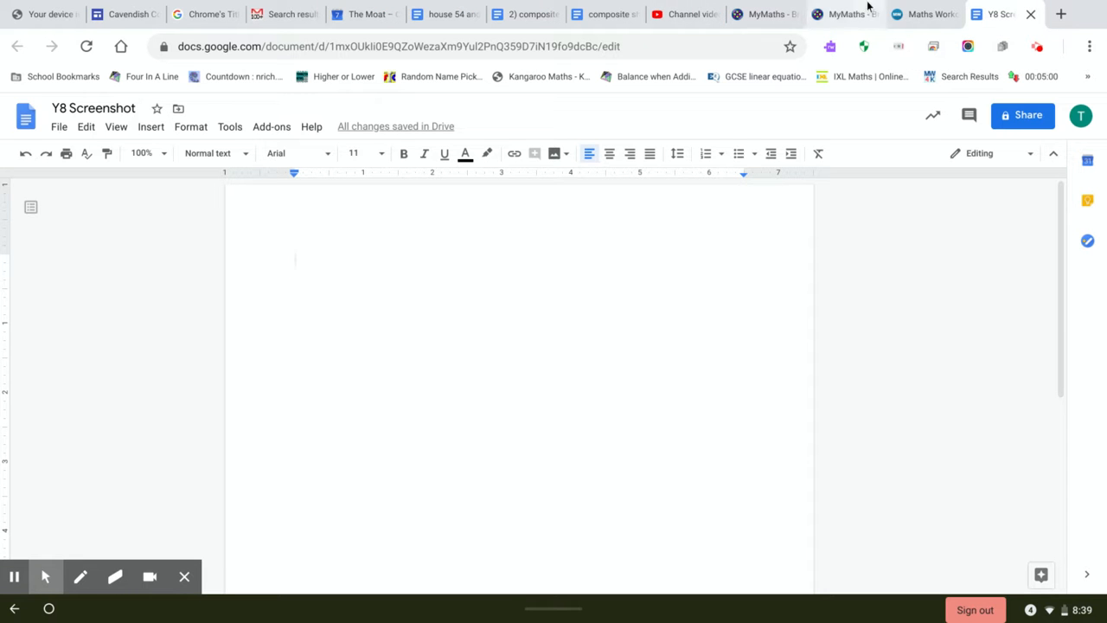
pyautogui.moveTo(390, 269)
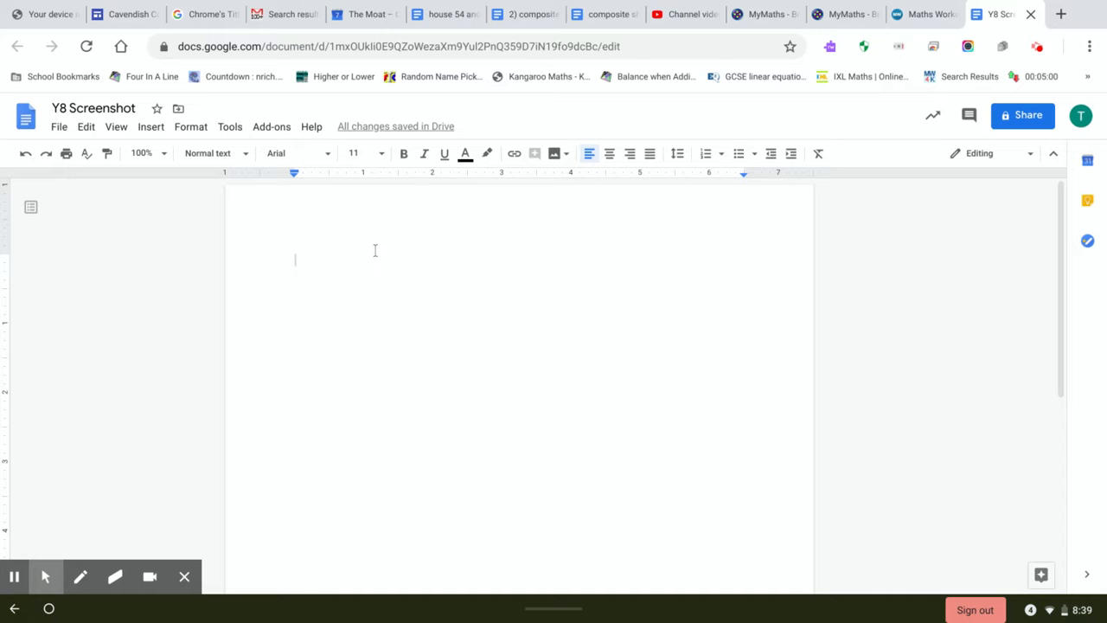
# Switch back to the Maths Workout tab showing the Area tasks
pyautogui.click(924, 14)
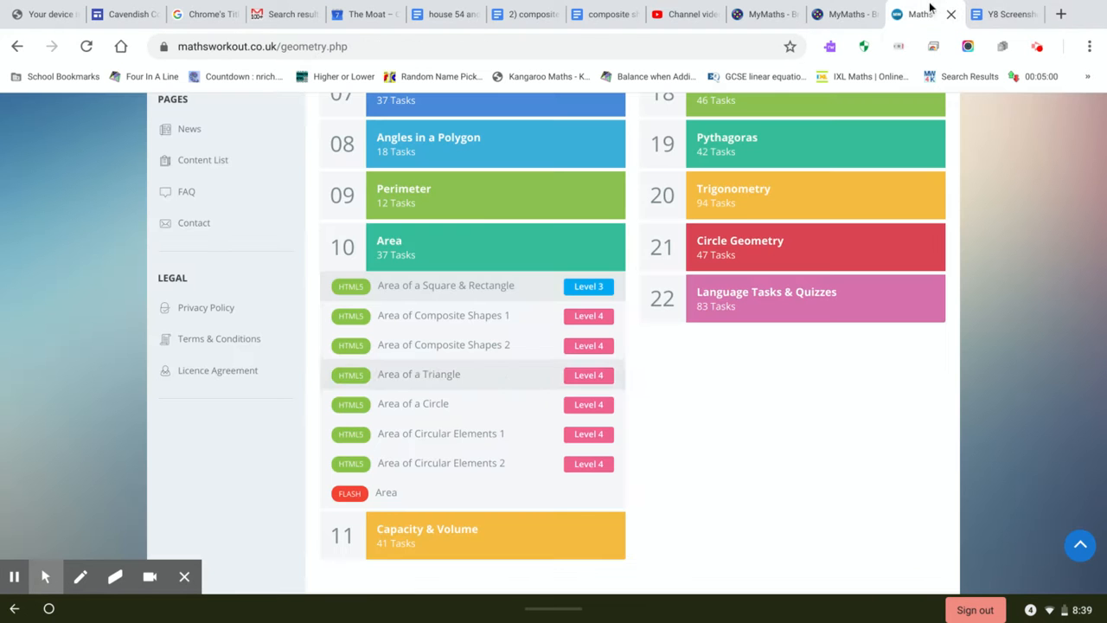
pyautogui.moveTo(968, 76)
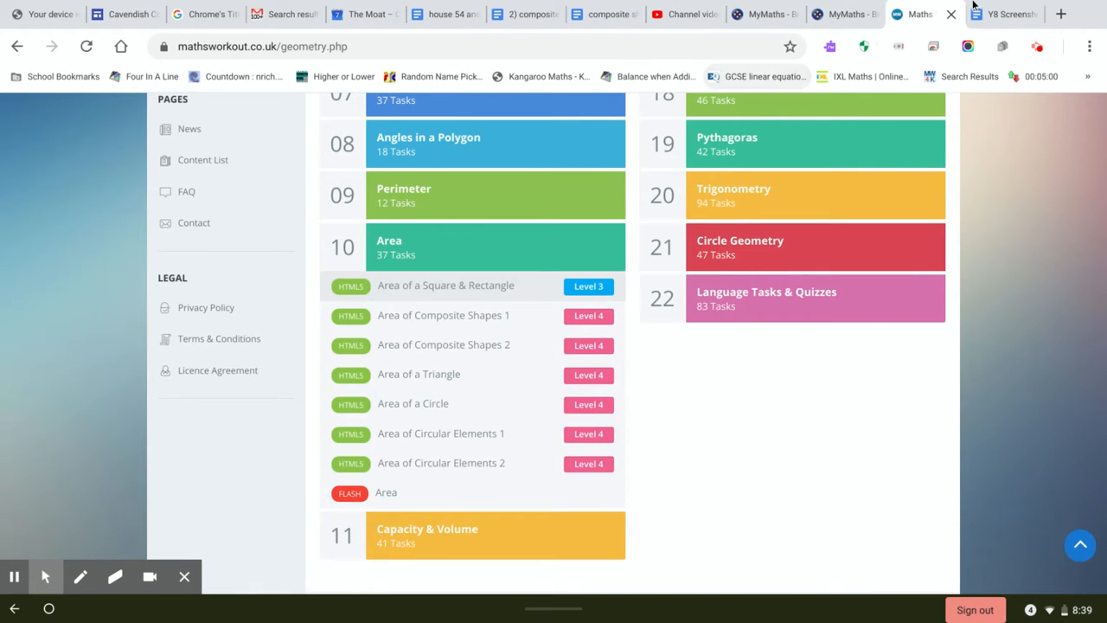
# Switch to the Y8 Screenshot Google Doc tab
pyautogui.click(1003, 14)
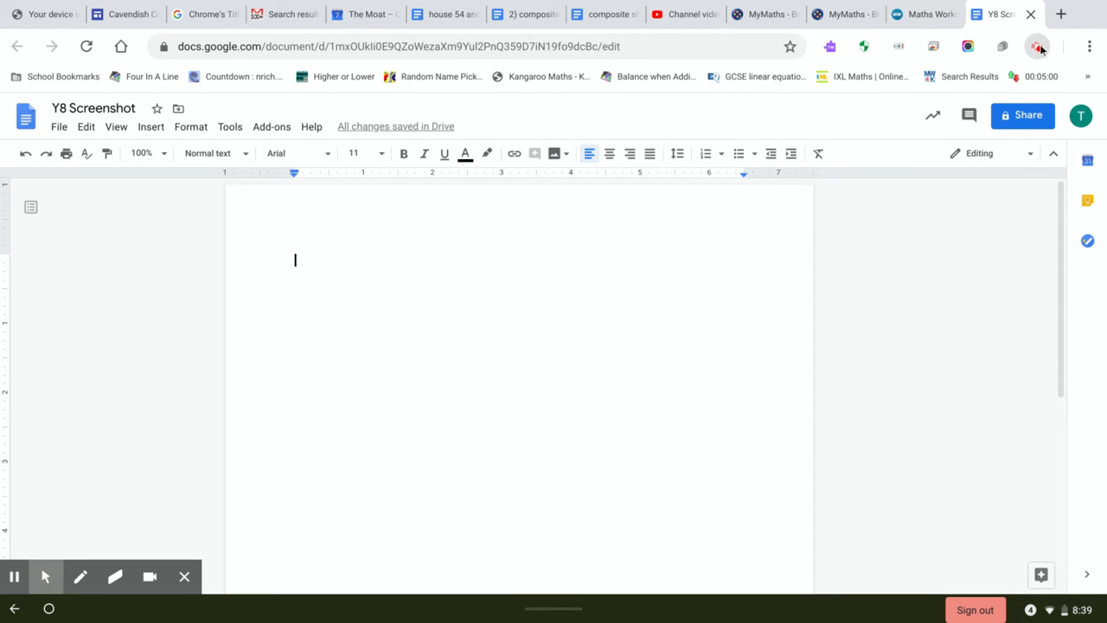
pyautogui.click(1037, 46)
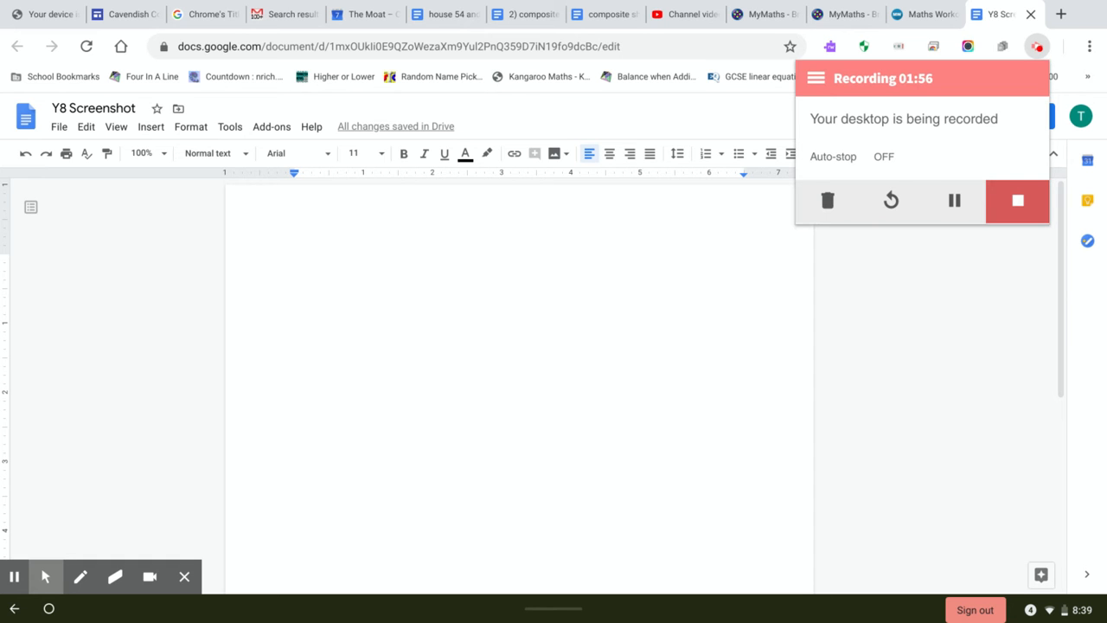